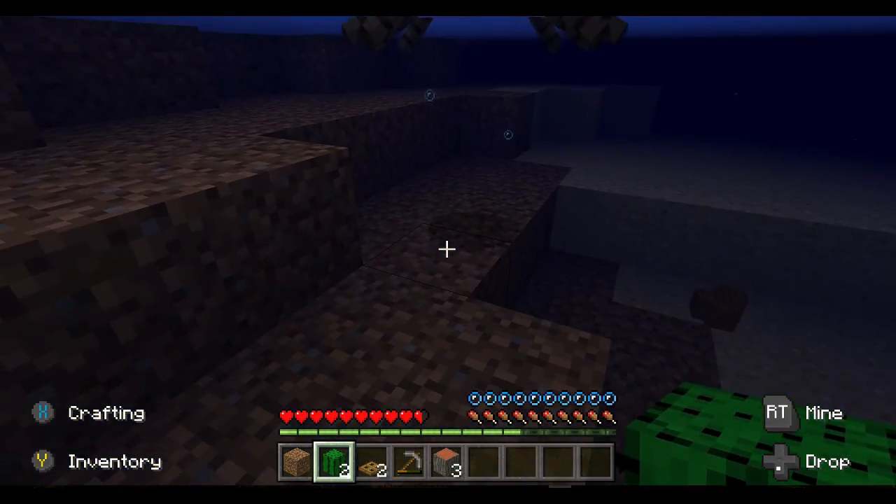
{"action": "mouse_move", "coordinate": [448, 252]}
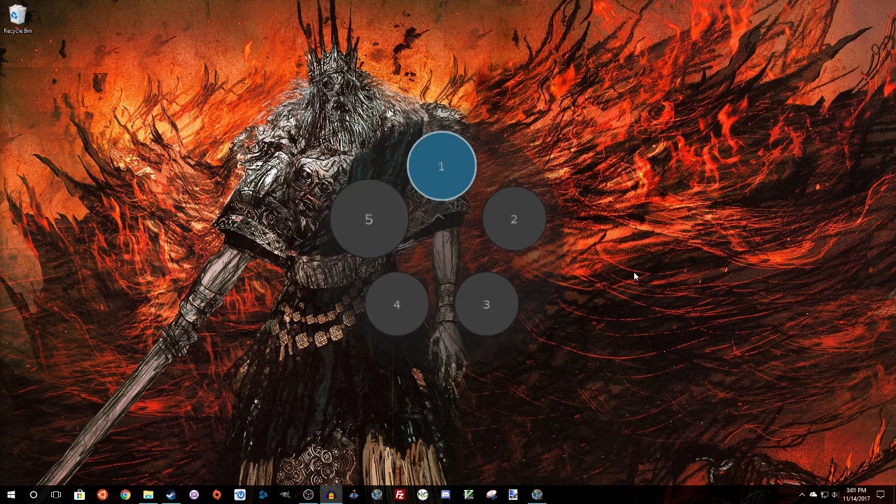
Pick radial menu entries 1, 2 and 3, then bring up the GloSC overlay window
{"action": "left_click", "coordinate": [512, 219]}
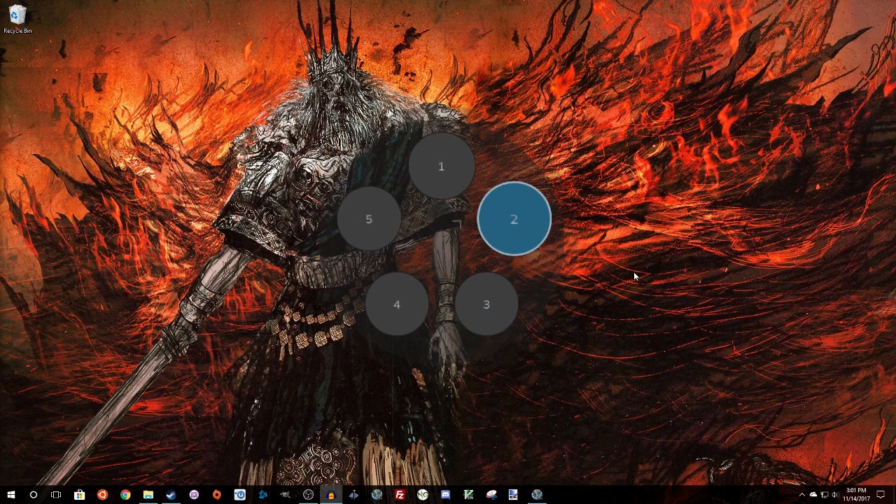
{"action": "left_click", "coordinate": [486, 304]}
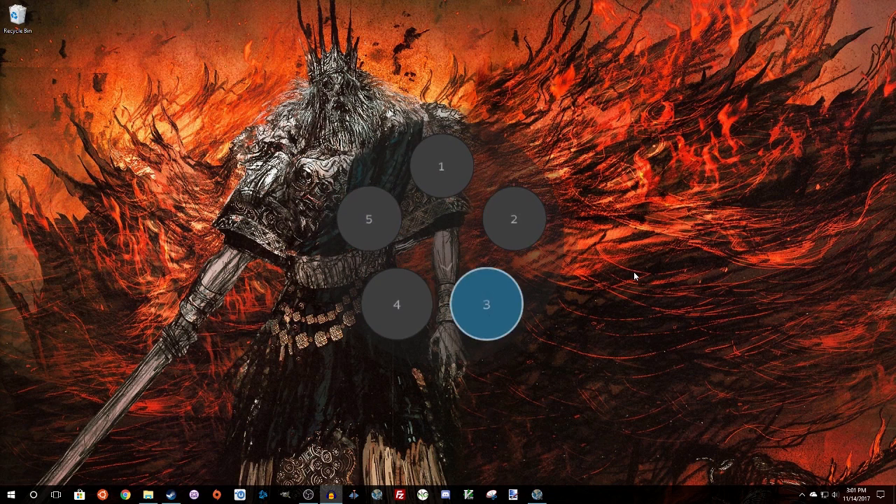
{"action": "left_click", "coordinate": [486, 304]}
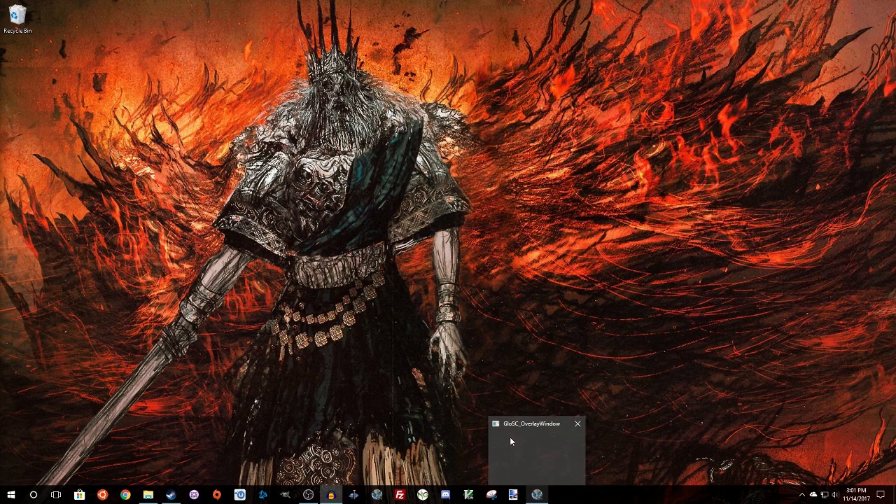
{"action": "mouse_move", "coordinate": [543, 434]}
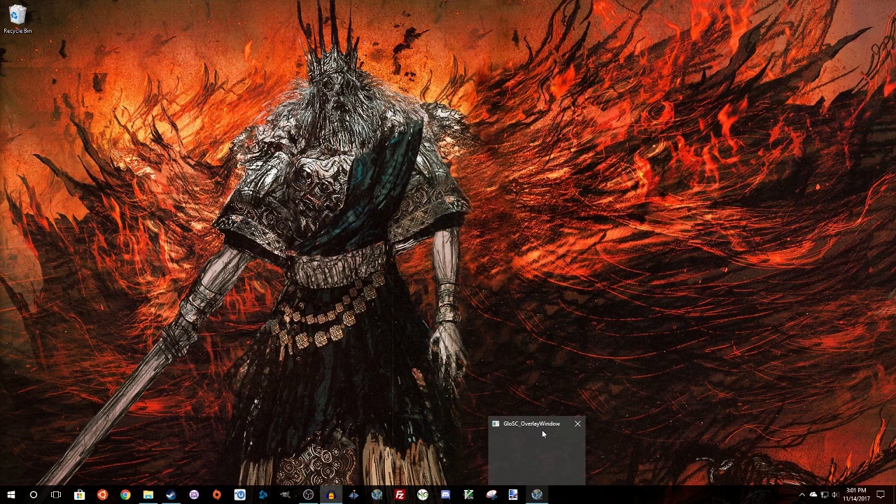
{"action": "left_click", "coordinate": [576, 423]}
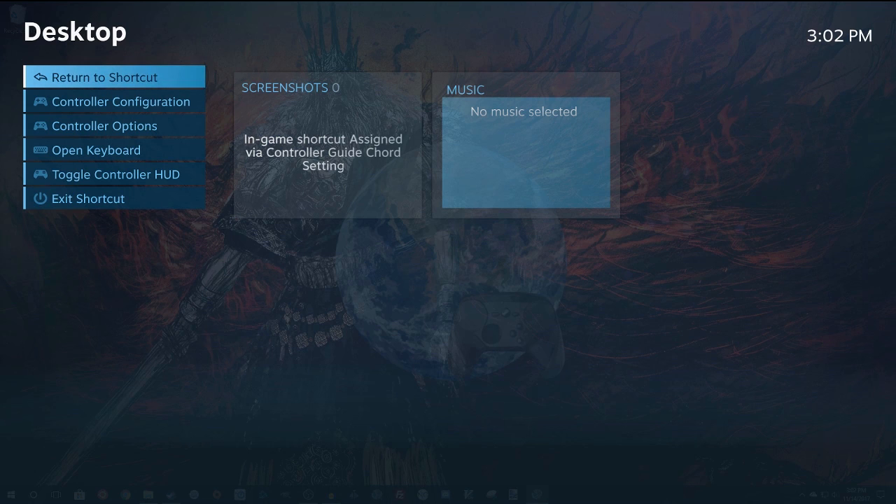
End the running Desktop shortcut from its Steam overlay menu
{"action": "left_click", "coordinate": [119, 101]}
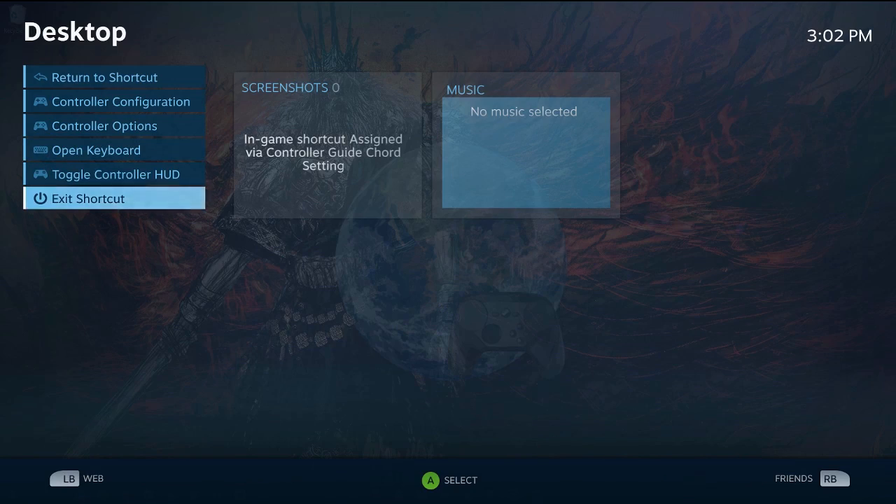
{"action": "left_click", "coordinate": [88, 199]}
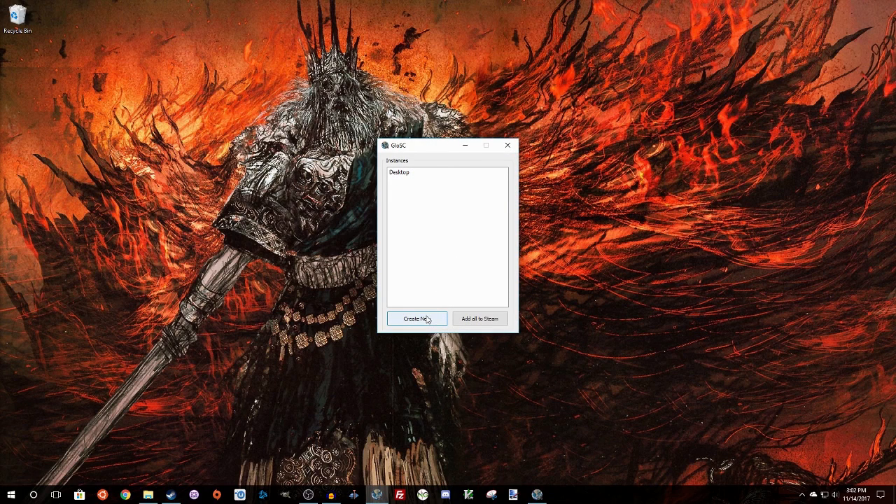
{"action": "mouse_move", "coordinate": [435, 313]}
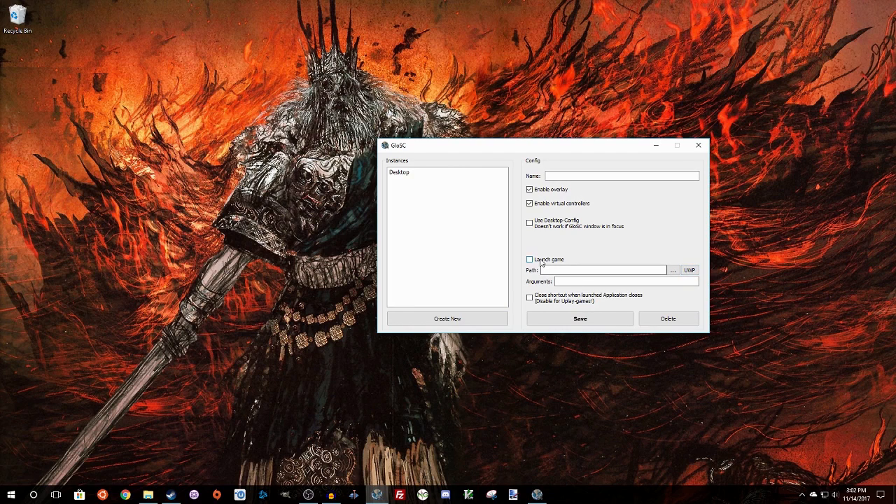
Make the new shortcut configuration launch a game
{"action": "left_click", "coordinate": [529, 259]}
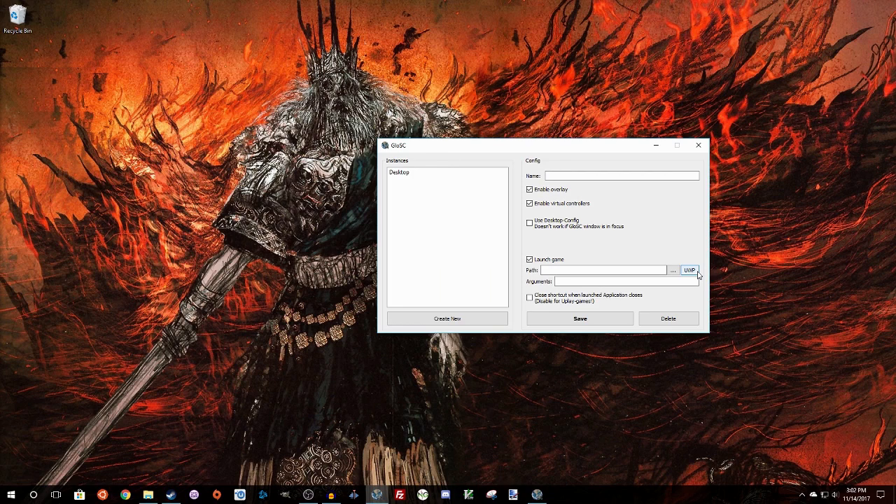
{"action": "mouse_move", "coordinate": [619, 301]}
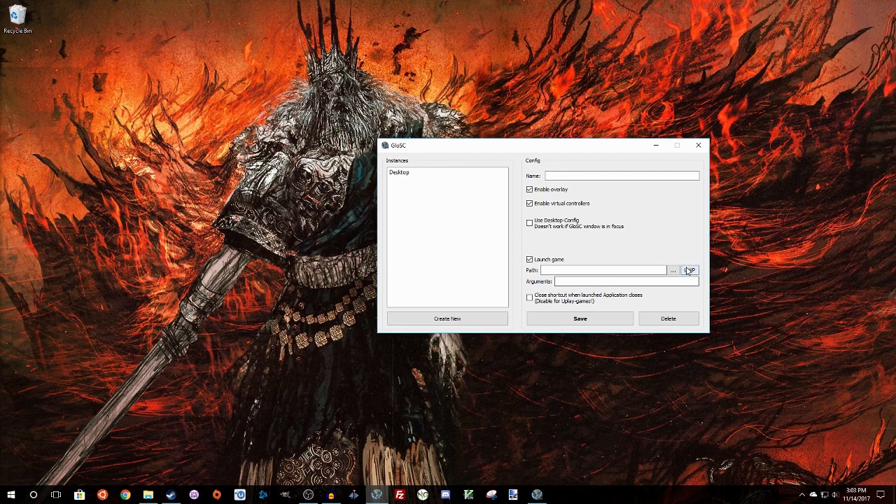
Choose Minecraft from the UWP app list as the app the shortcut launches
{"action": "left_click", "coordinate": [688, 270]}
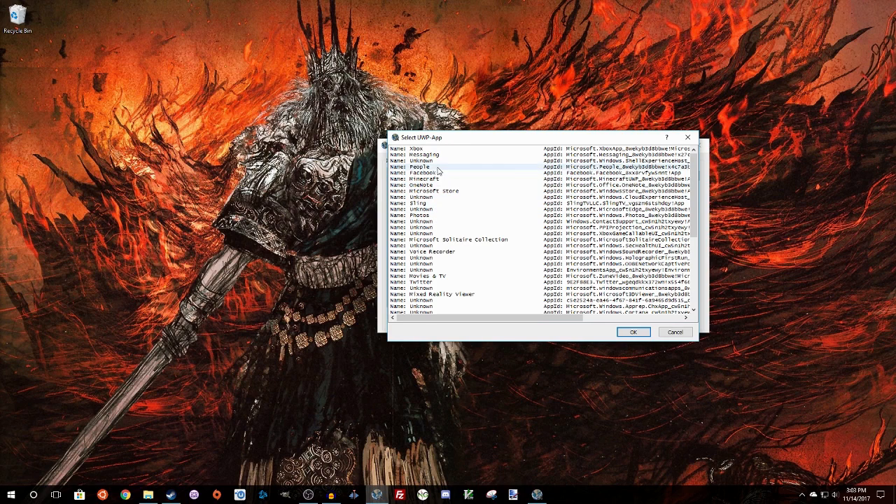
{"action": "mouse_move", "coordinate": [439, 180]}
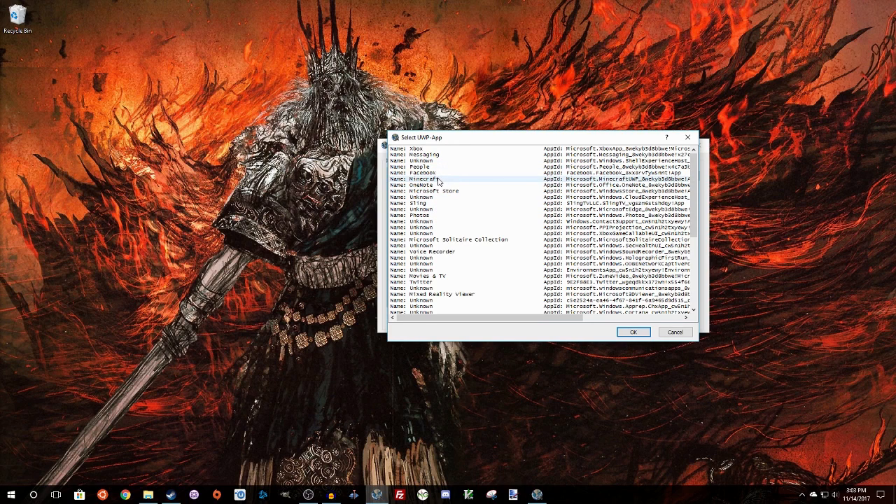
{"action": "left_click", "coordinate": [434, 182]}
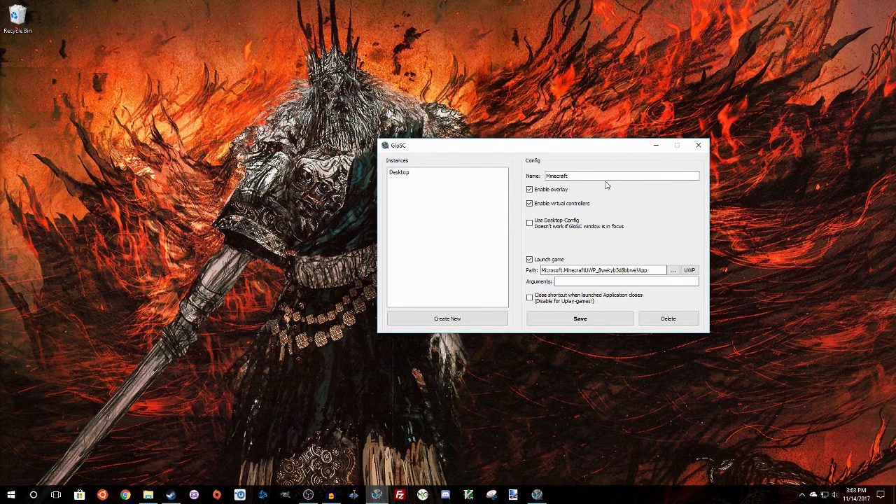
Name the shortcut 'Minecraft Windows 10 Edition', enable close-on-exit, and save it
{"action": "left_click", "coordinate": [604, 177]}
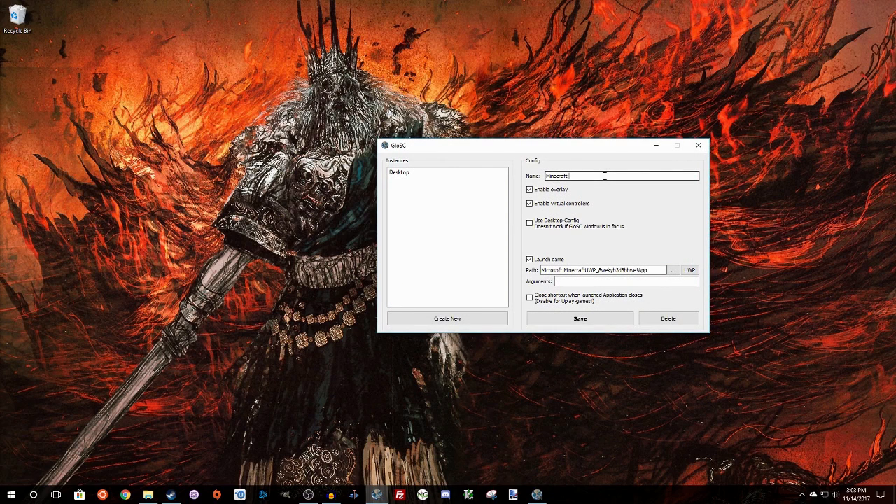
{"action": "type", "text": "Windows"}
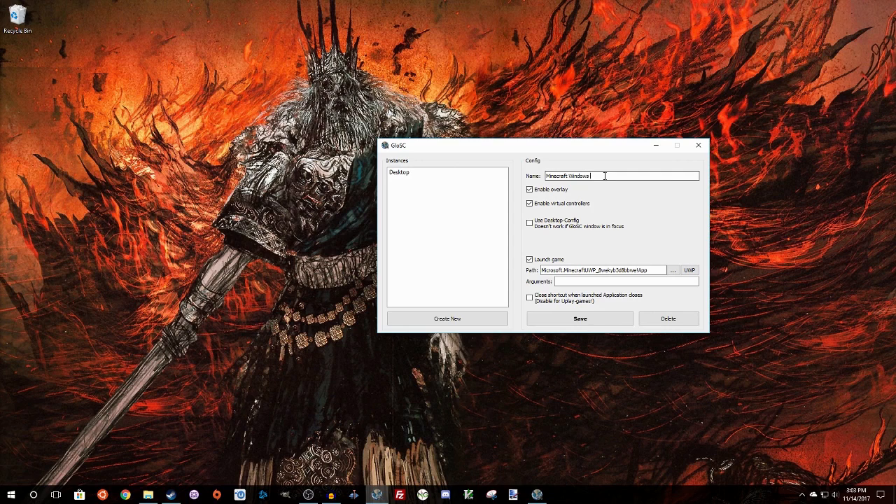
{"action": "type", "text": "10 Edition"}
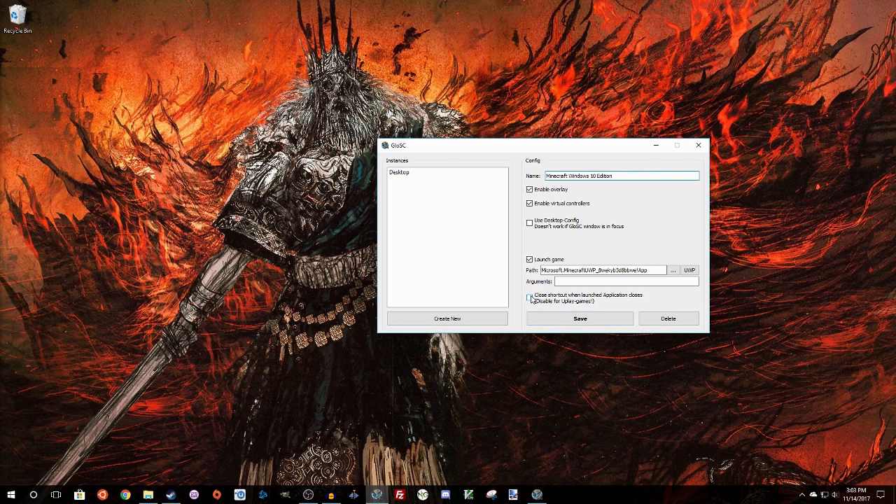
{"action": "left_click", "coordinate": [529, 296]}
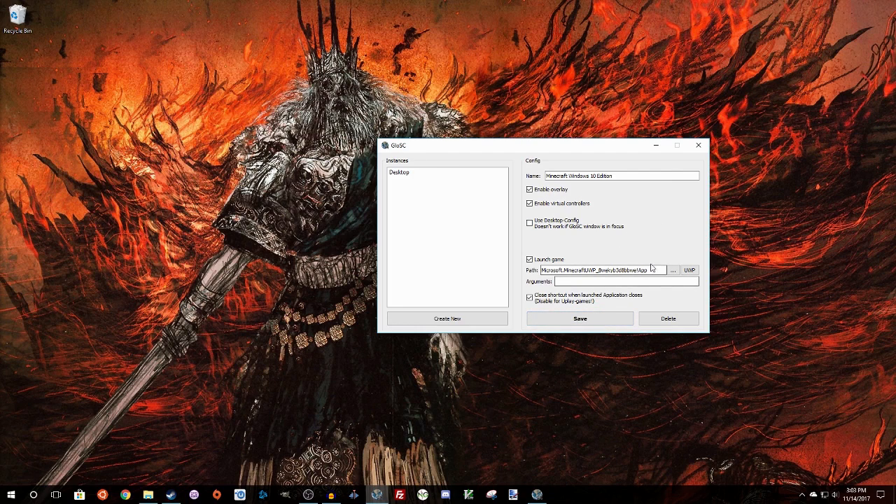
{"action": "mouse_move", "coordinate": [579, 328]}
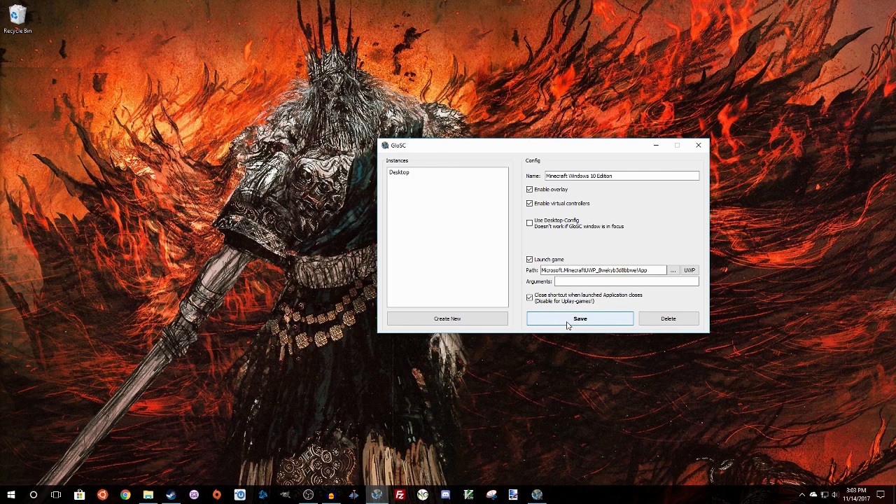
{"action": "left_click", "coordinate": [580, 319]}
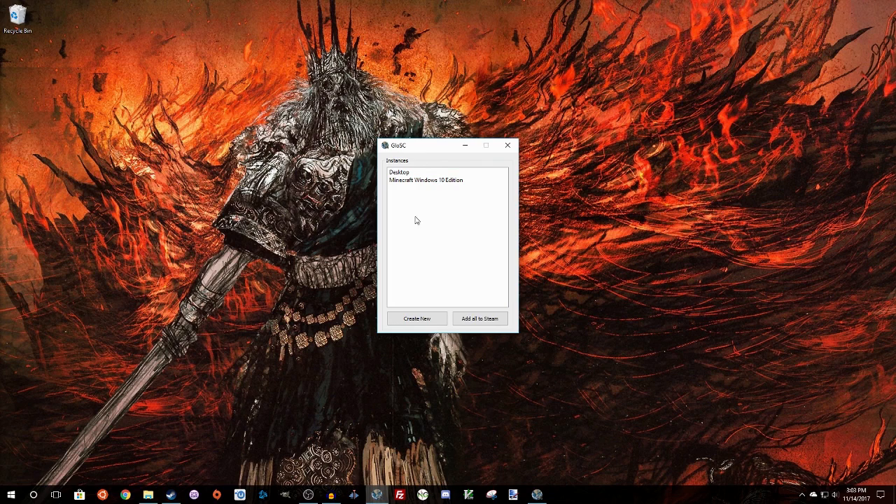
Add all GloSC shortcuts to Steam and quit Steam from the tray
{"action": "left_click", "coordinate": [425, 179]}
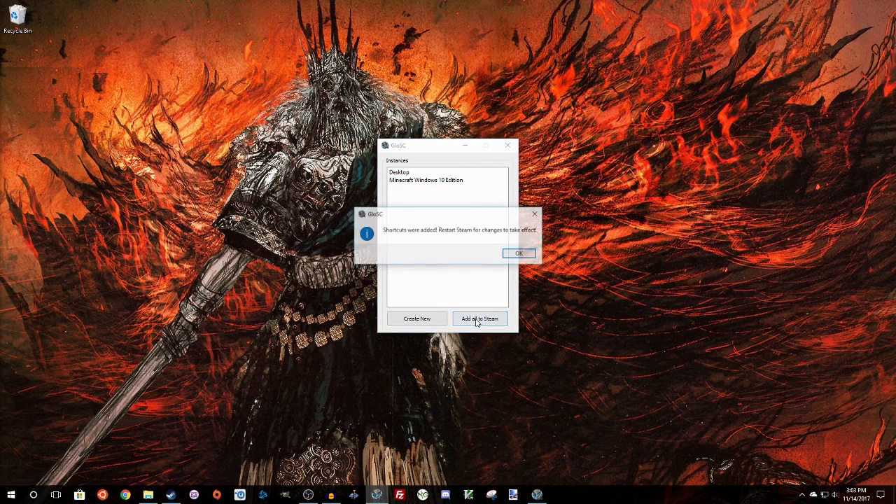
{"action": "left_click", "coordinate": [518, 252]}
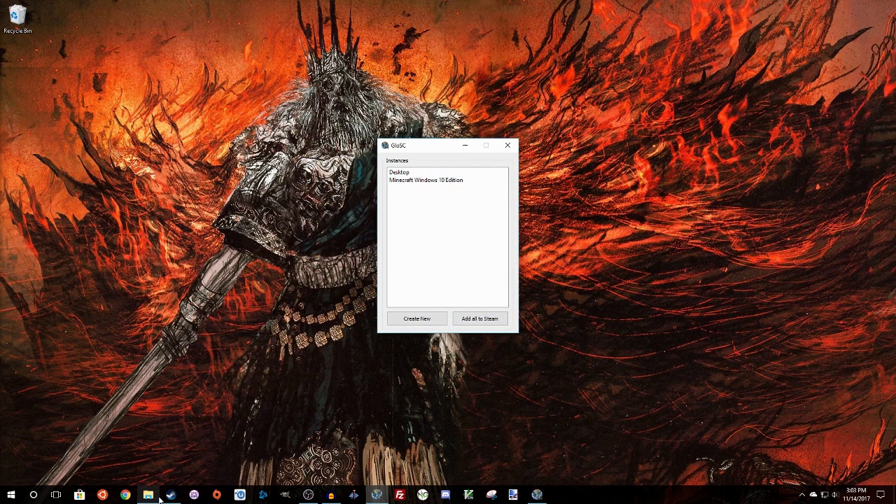
{"action": "mouse_move", "coordinate": [369, 391]}
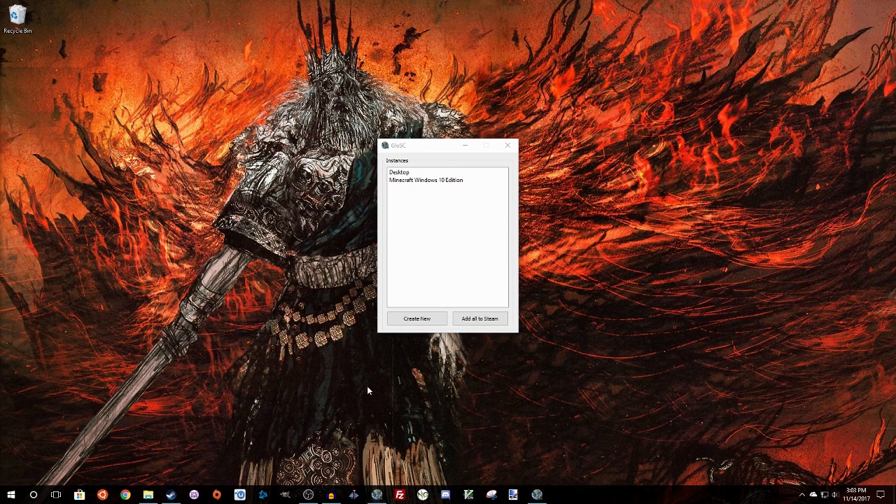
{"action": "left_click", "coordinate": [480, 319]}
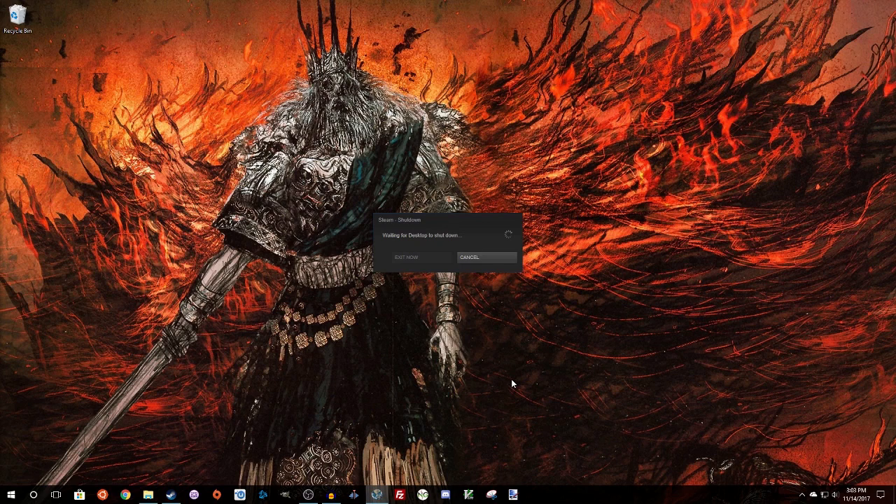
Finish Steam's shutdown, relaunch it and show the Library games grid
{"action": "left_click", "coordinate": [485, 257]}
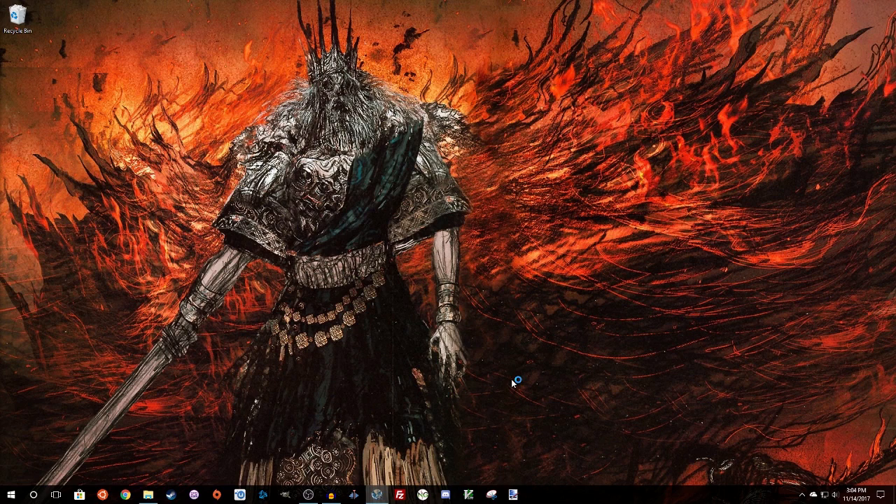
{"action": "mouse_move", "coordinate": [513, 384]}
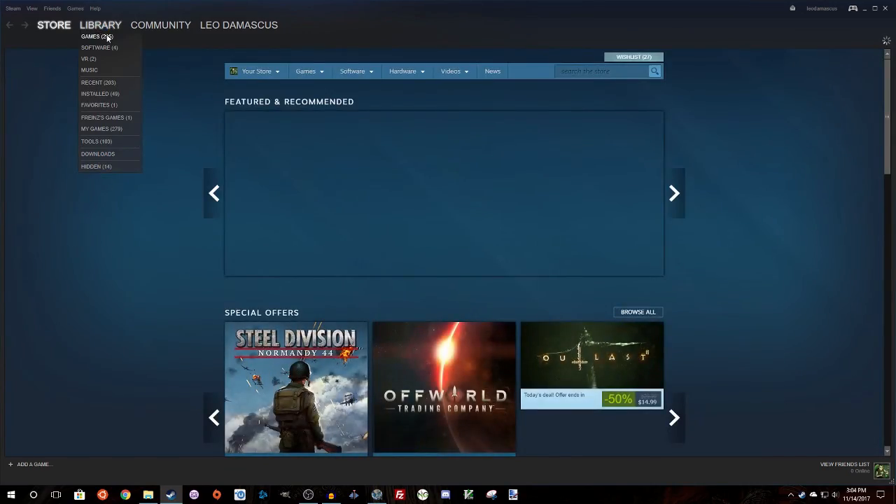
{"action": "left_click", "coordinate": [91, 36]}
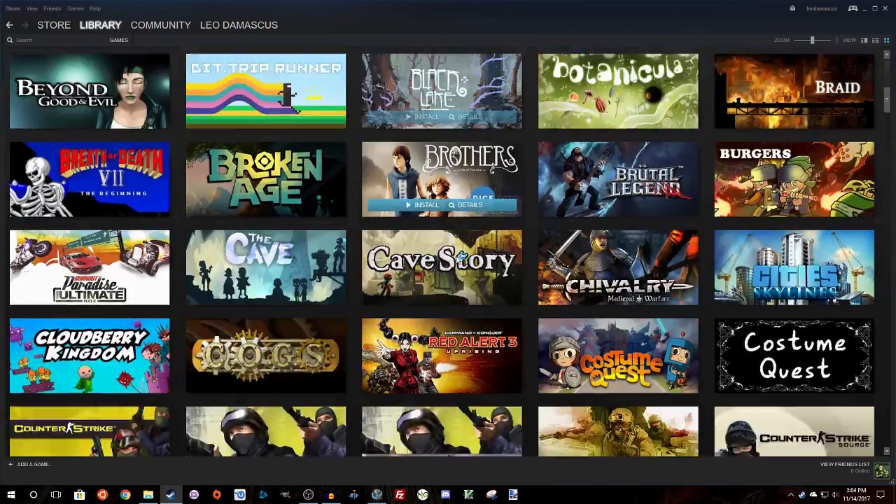
{"action": "scroll", "scroll_direction": "down", "scroll_amount": 3}
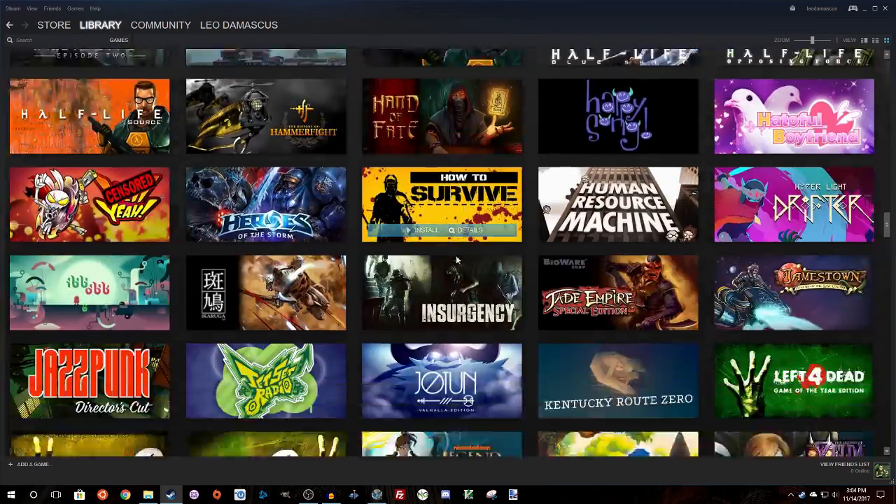
Find the Minecraft tile in the library grid and launch it
{"action": "scroll", "scroll_direction": "down", "scroll_amount": 3}
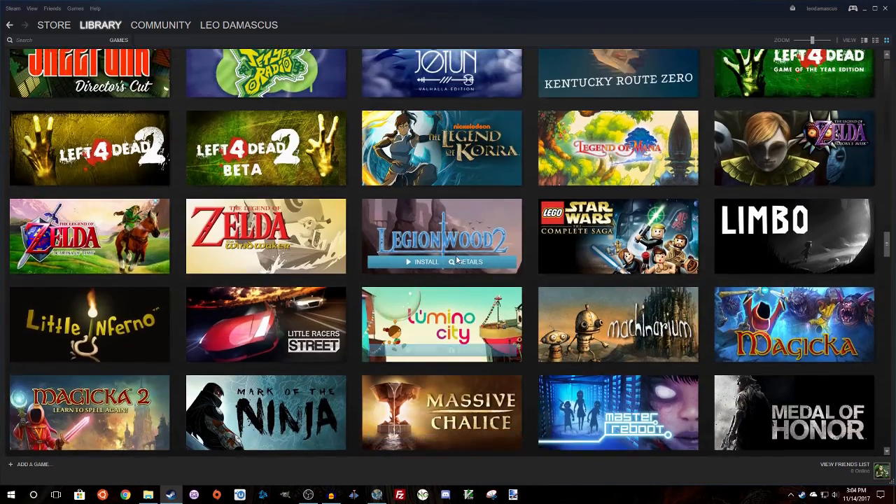
{"action": "scroll", "scroll_direction": "up", "scroll_amount": 3}
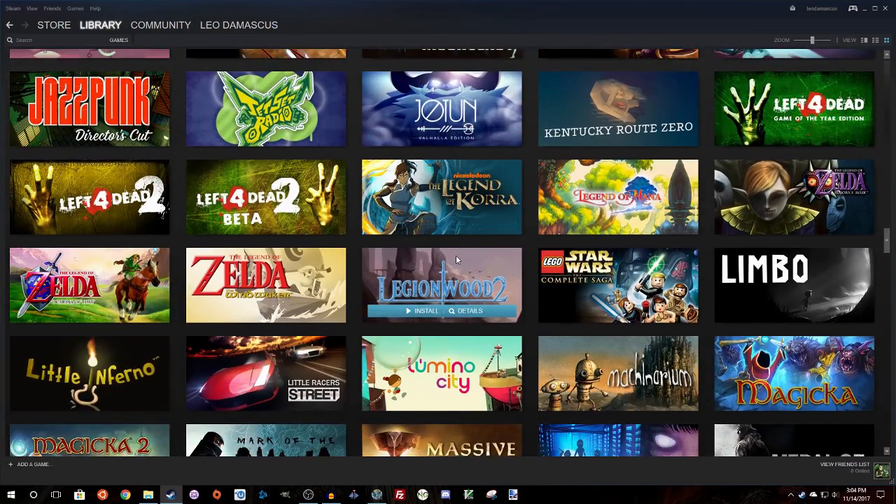
{"action": "scroll", "scroll_direction": "down", "scroll_amount": 3}
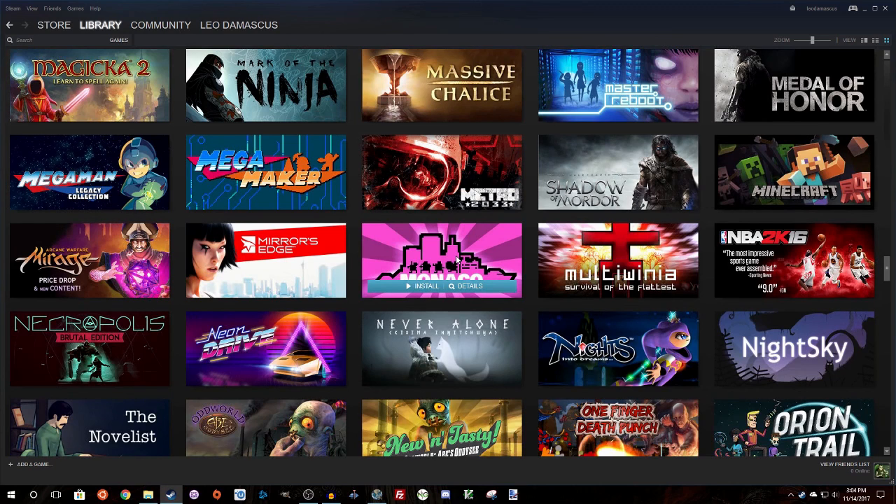
{"action": "mouse_move", "coordinate": [792, 197]}
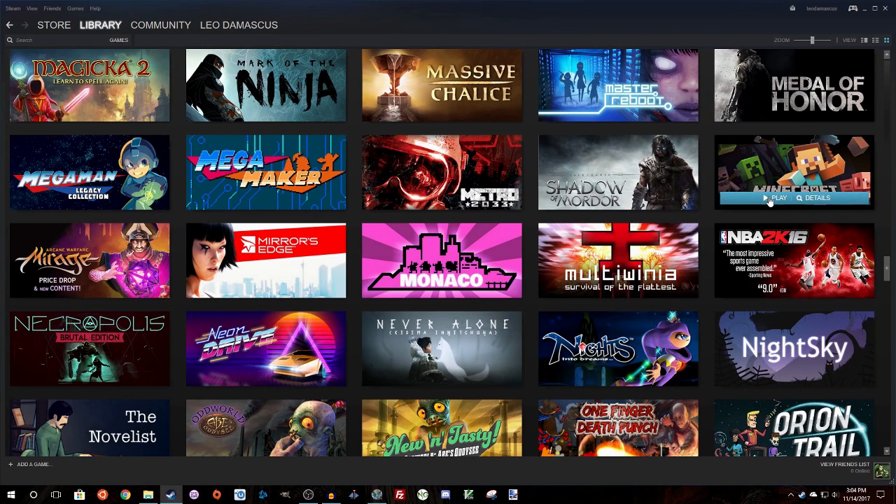
{"action": "left_click", "coordinate": [775, 198]}
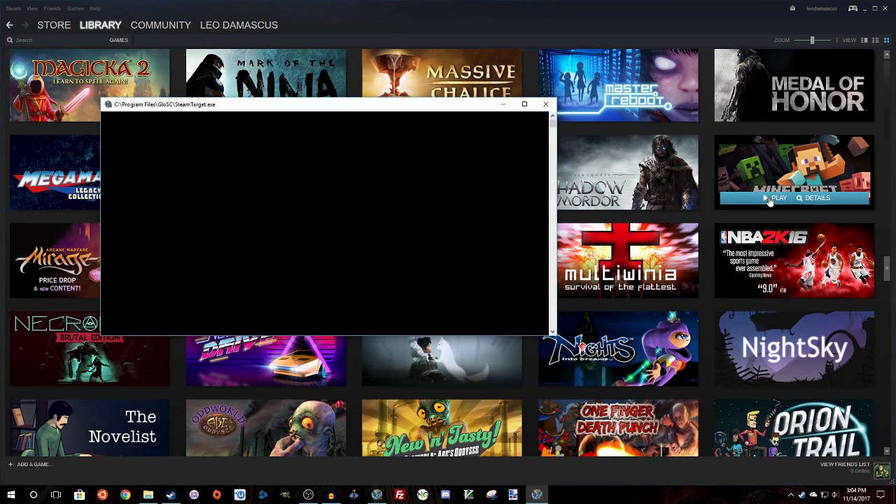
Dismiss the GloSC SteamTarget console and start the Minecraft shortcut under Steam
{"action": "left_click", "coordinate": [546, 103]}
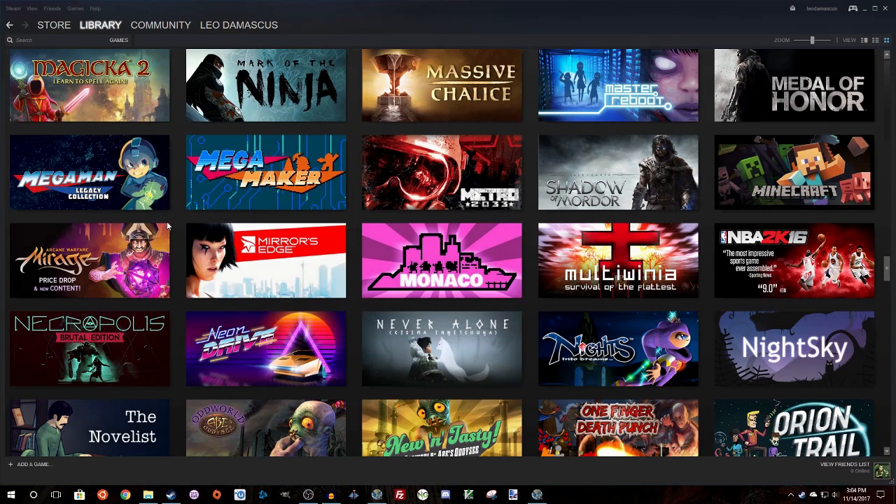
{"action": "double_click", "coordinate": [792, 172]}
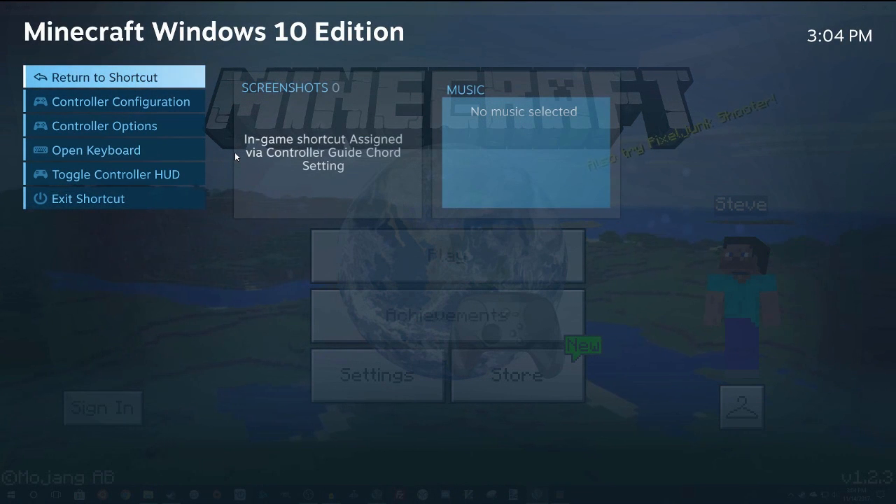
{"action": "mouse_move", "coordinate": [322, 189]}
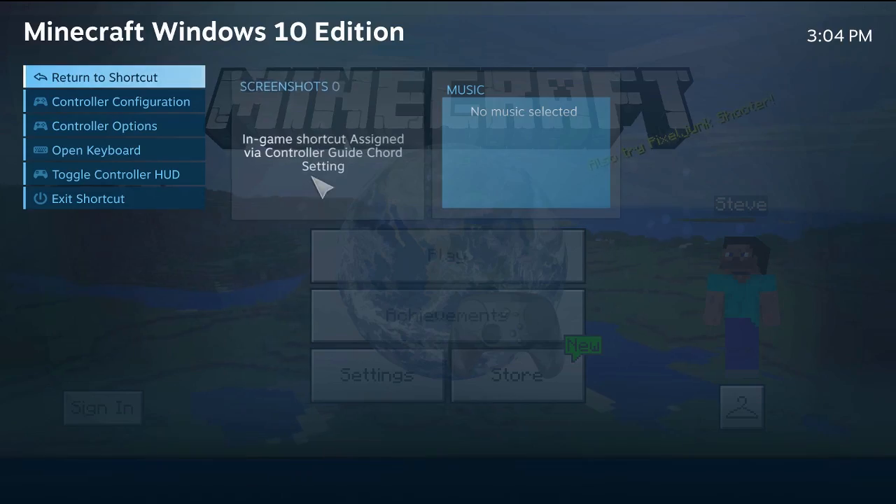
Return to the Minecraft title screen via Return to Shortcut
{"action": "left_click", "coordinate": [113, 77]}
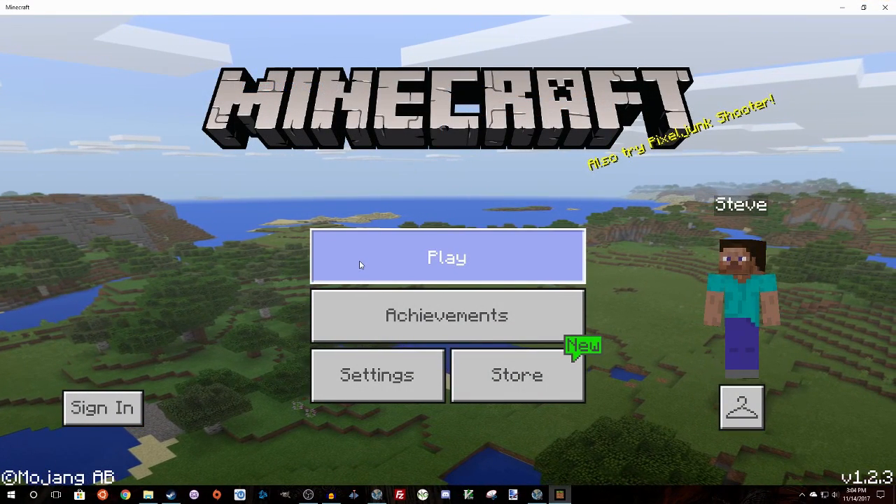
Start playing a world from the Minecraft title screen
{"action": "left_click", "coordinate": [447, 256]}
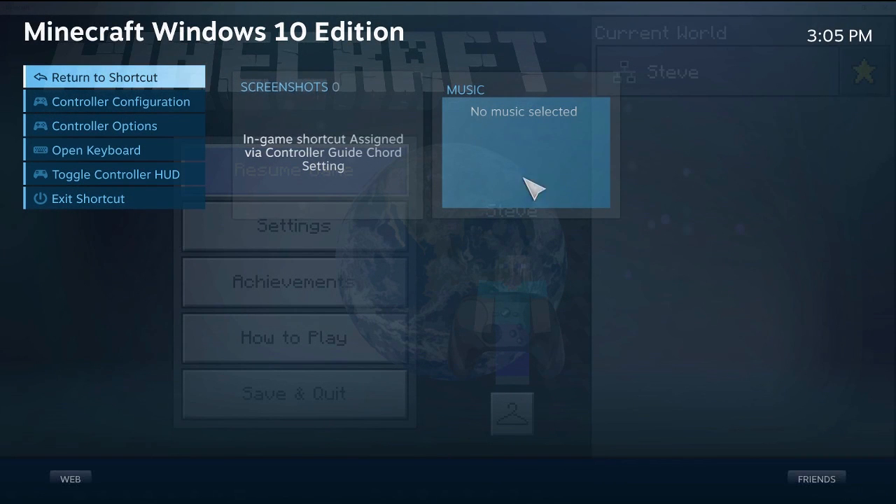
Enter the shortcut's Controller Configuration and view its Default action set
{"action": "left_click", "coordinate": [121, 101]}
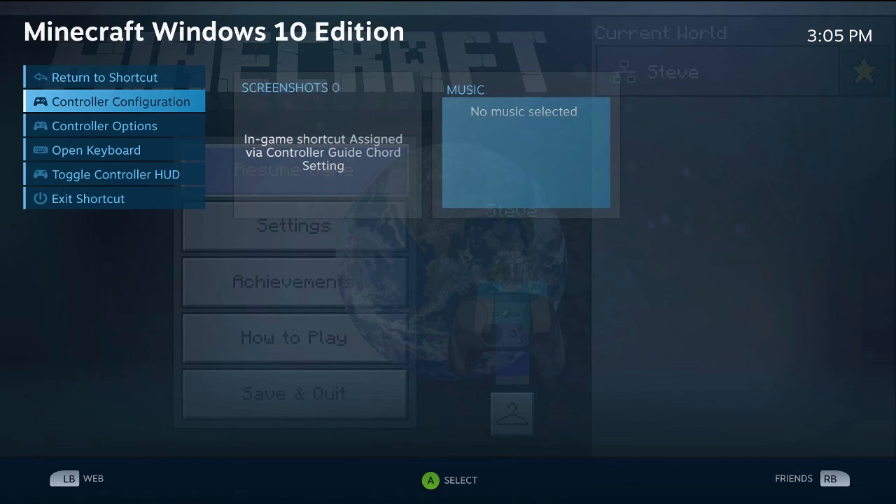
{"action": "left_click", "coordinate": [115, 101]}
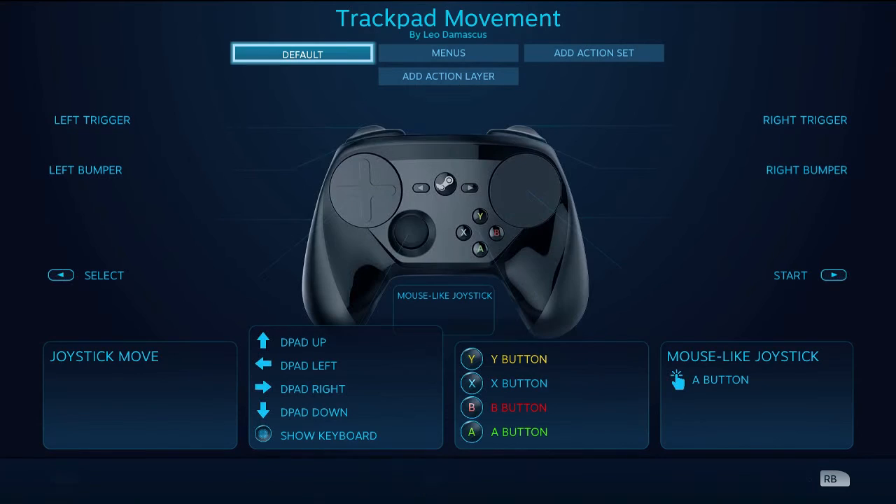
{"action": "left_click", "coordinate": [448, 53]}
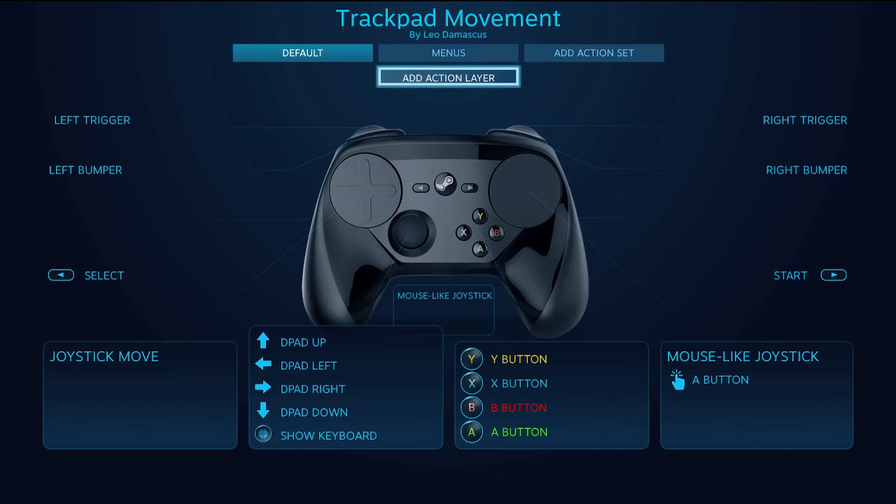
Switch to the Menus action set and inspect its Scrollwheel action layer before leaving
{"action": "left_click", "coordinate": [448, 53]}
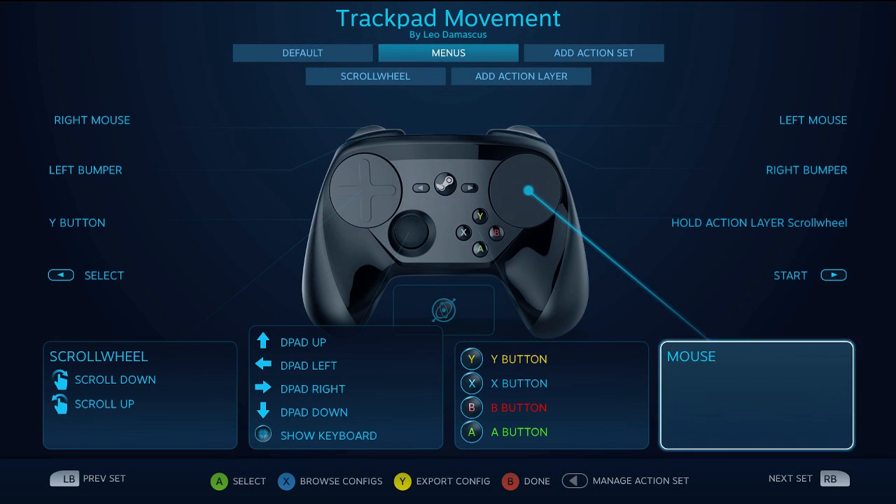
{"action": "left_click", "coordinate": [375, 75]}
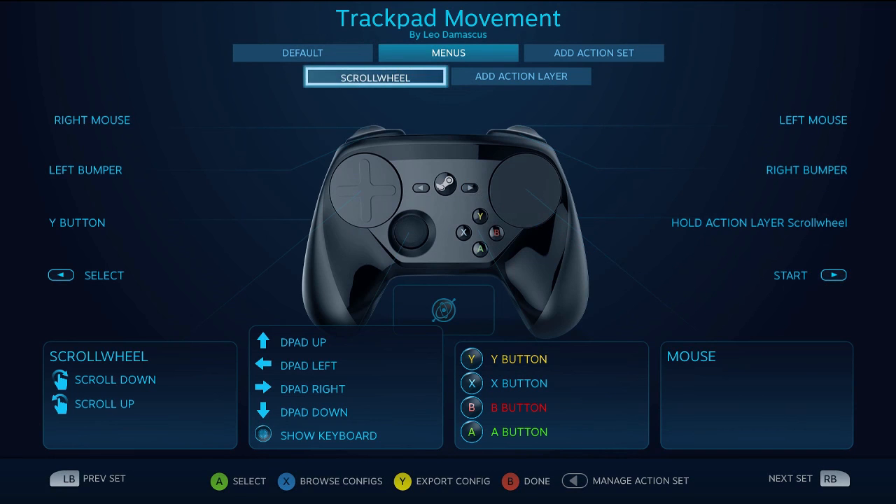
{"action": "left_click", "coordinate": [302, 53]}
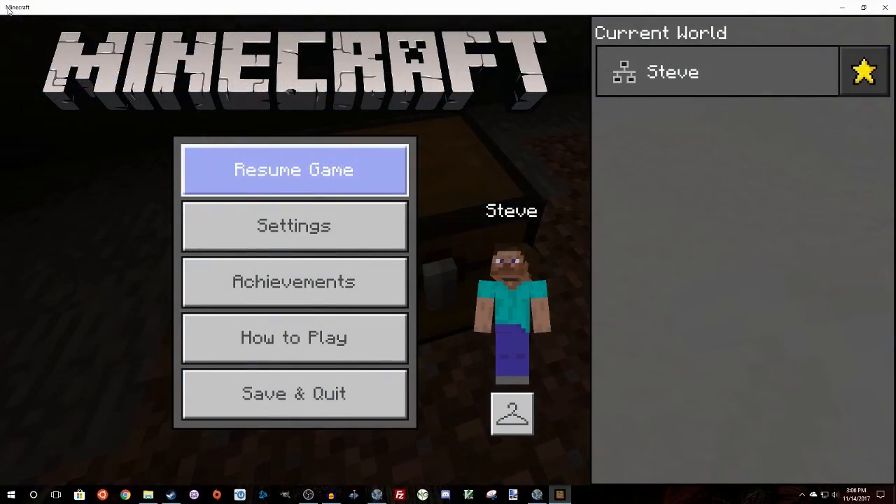
Resume the paused game, check the chest's contents and close it to keep playing
{"action": "left_click", "coordinate": [294, 169]}
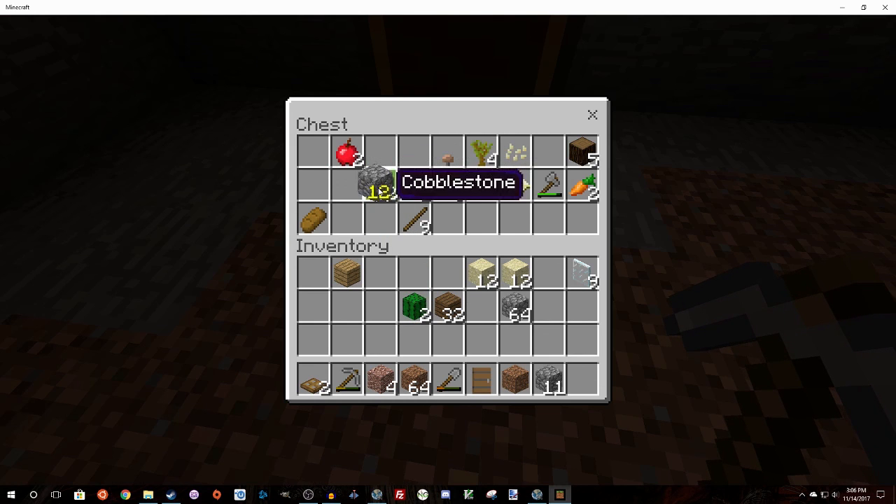
{"action": "key", "text": "Escape"}
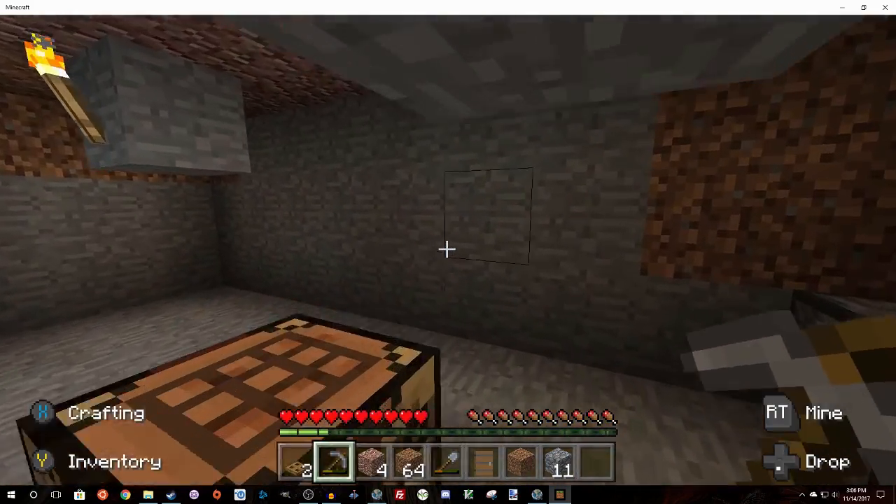
{"action": "mouse_move", "coordinate": [448, 249]}
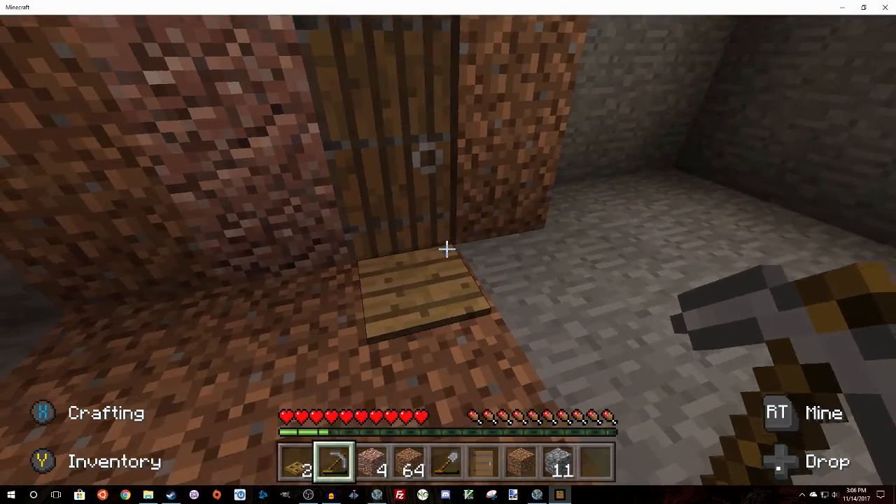
{"action": "mouse_move", "coordinate": [448, 252]}
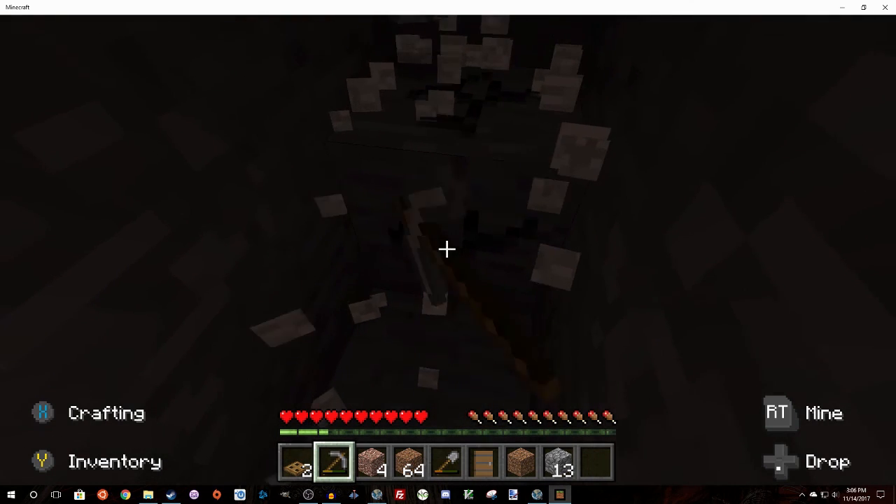
{"action": "mouse_move", "coordinate": [448, 249]}
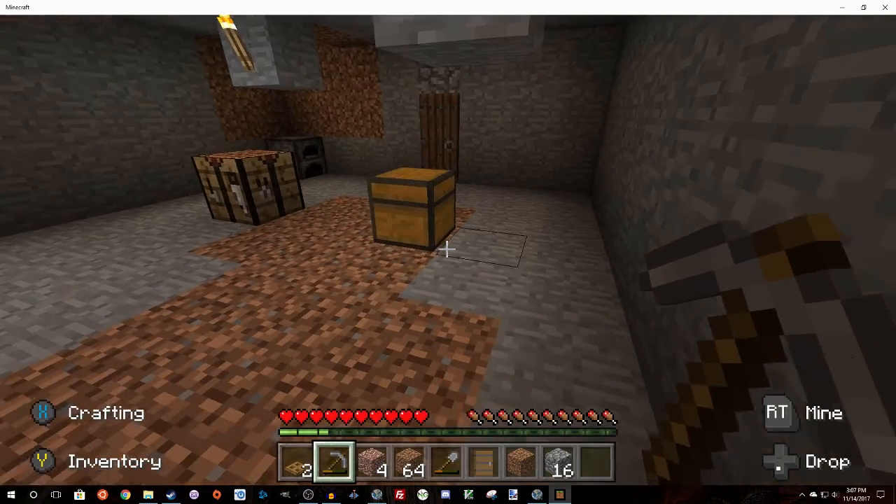
{"action": "mouse_move", "coordinate": [448, 252]}
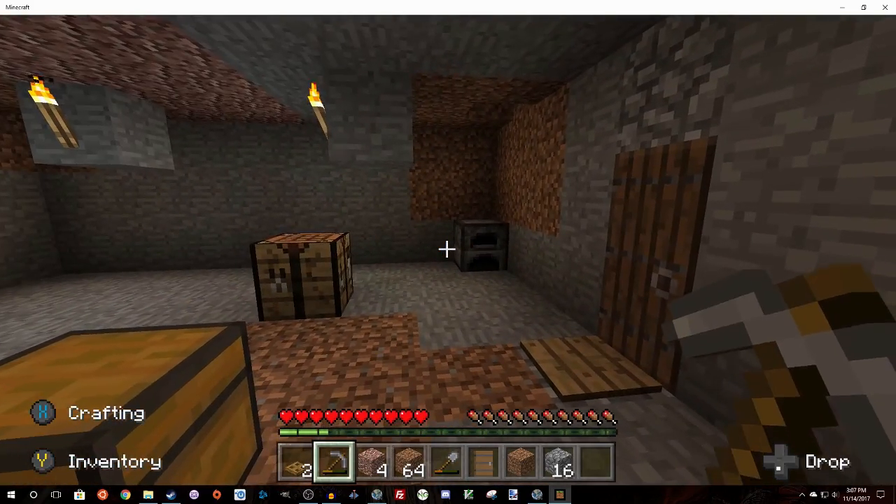
{"action": "mouse_move", "coordinate": [447, 252]}
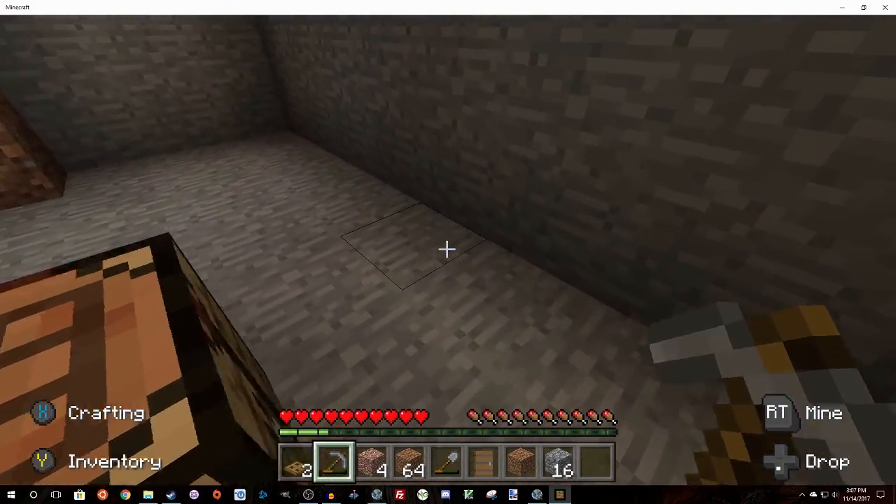
{"action": "mouse_move", "coordinate": [447, 249]}
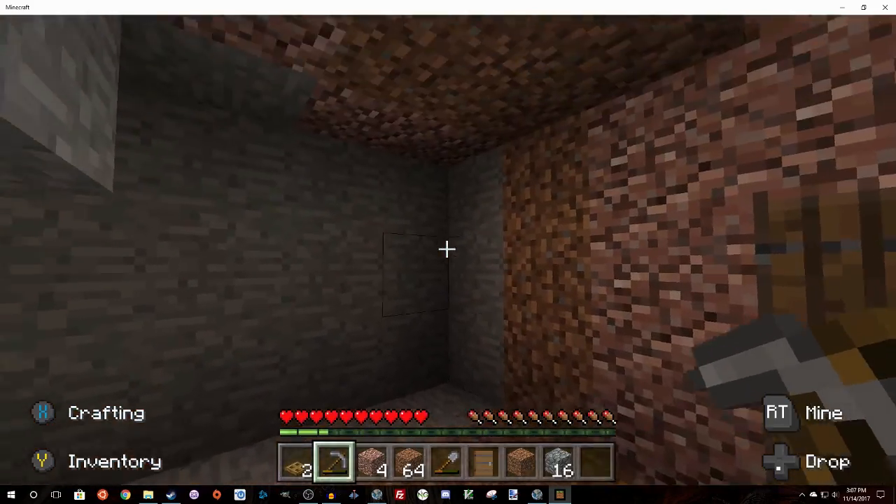
{"action": "mouse_move", "coordinate": [448, 251]}
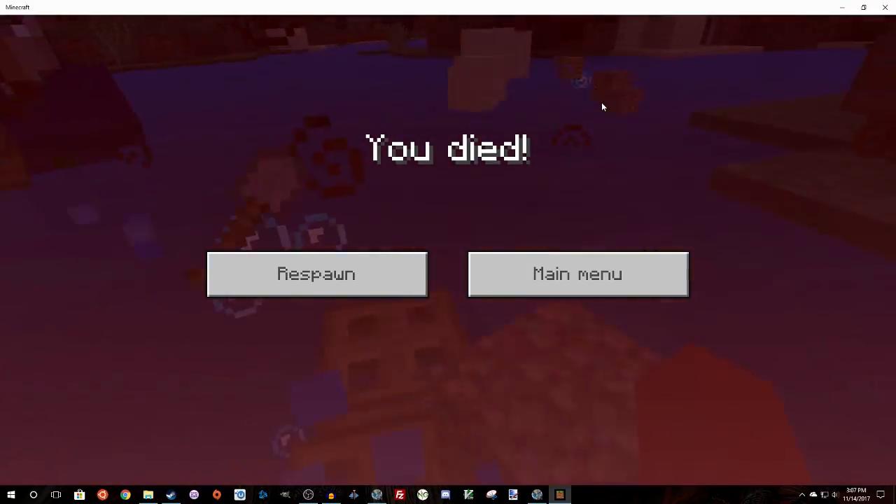
{"action": "mouse_move", "coordinate": [364, 279]}
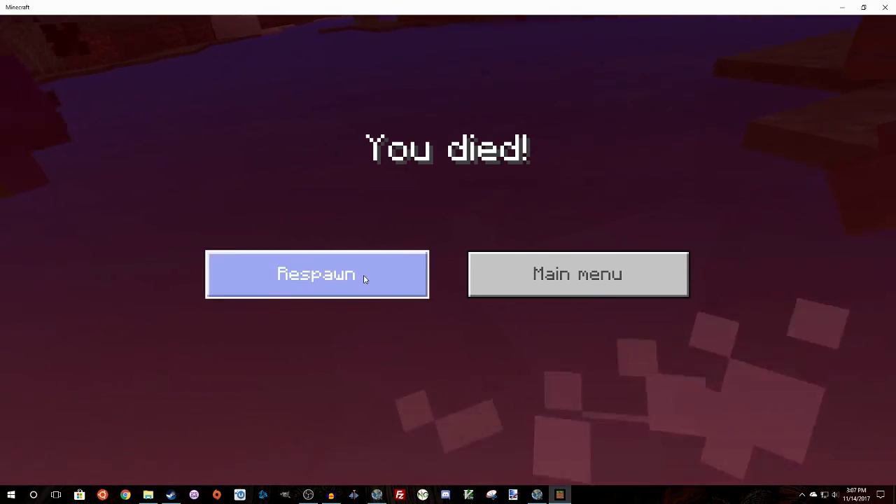